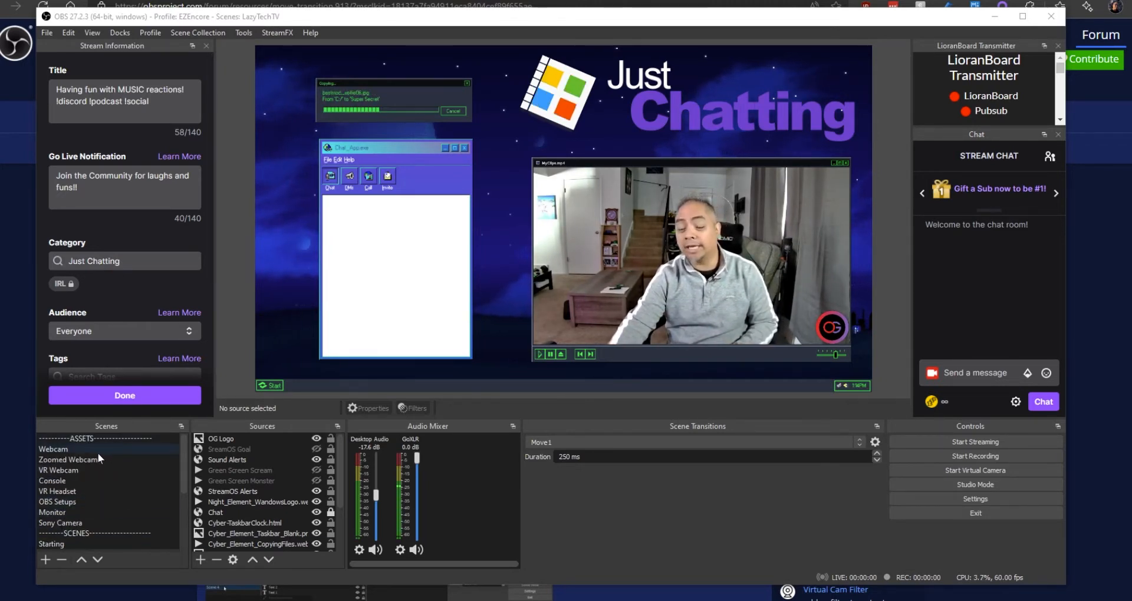
# Step: Switch through the Webcam, Just Chatting and In Game scenes, ending back on Webcam
pyautogui.click(53, 448)
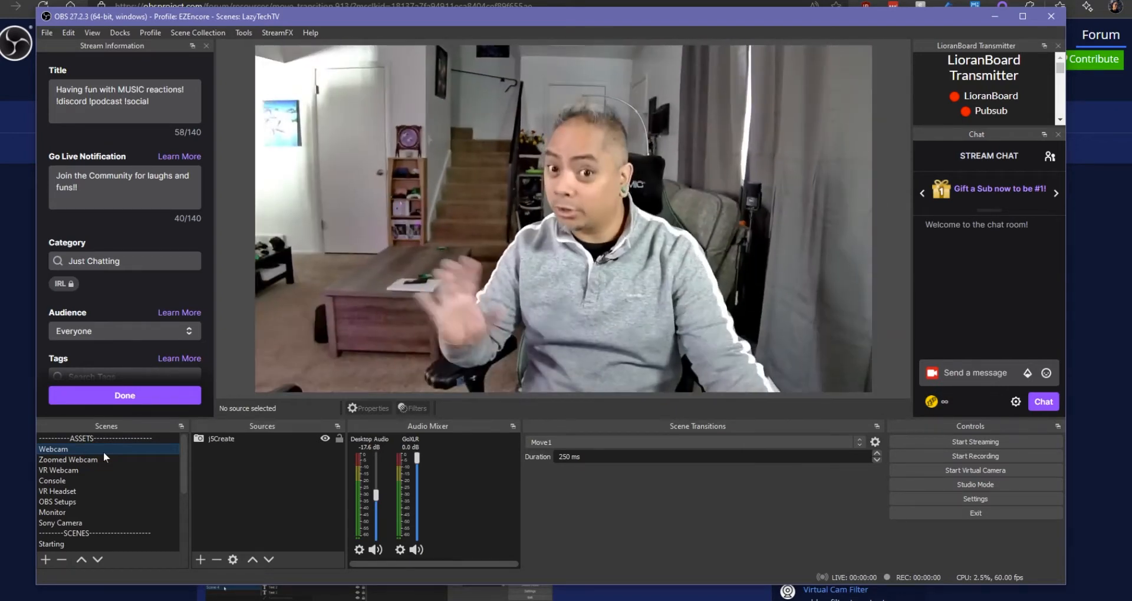
pyautogui.click(60, 544)
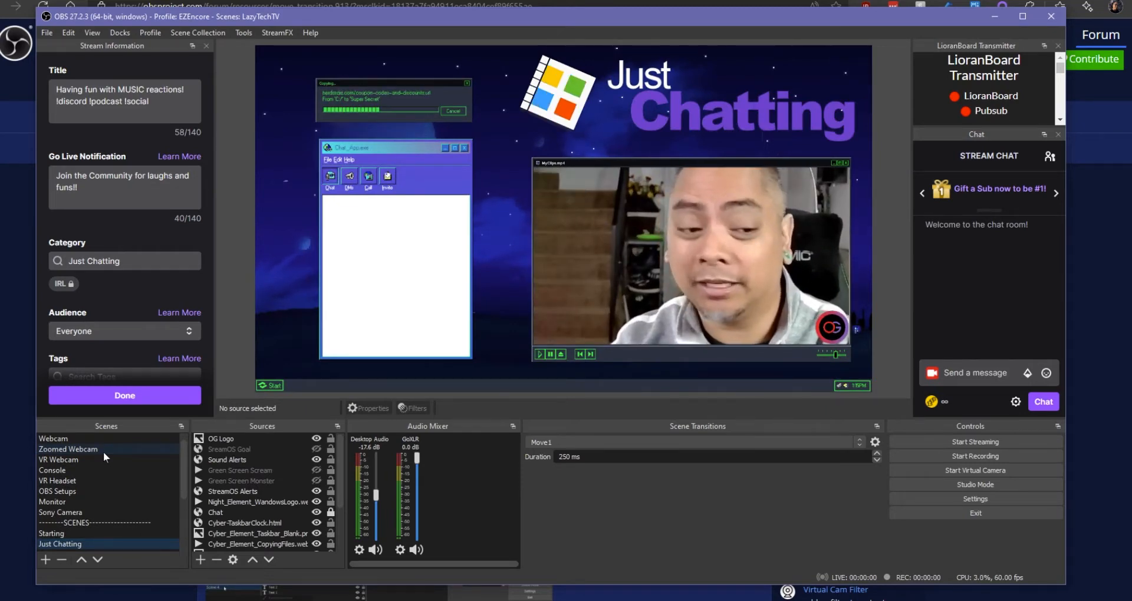
pyautogui.click(52, 544)
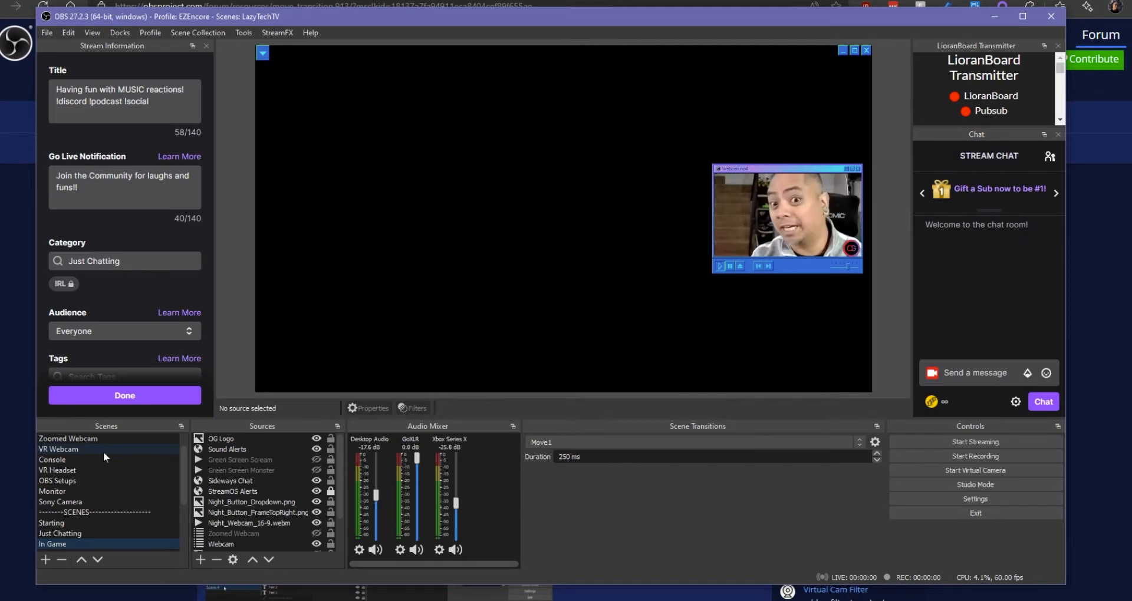
pyautogui.click(53, 450)
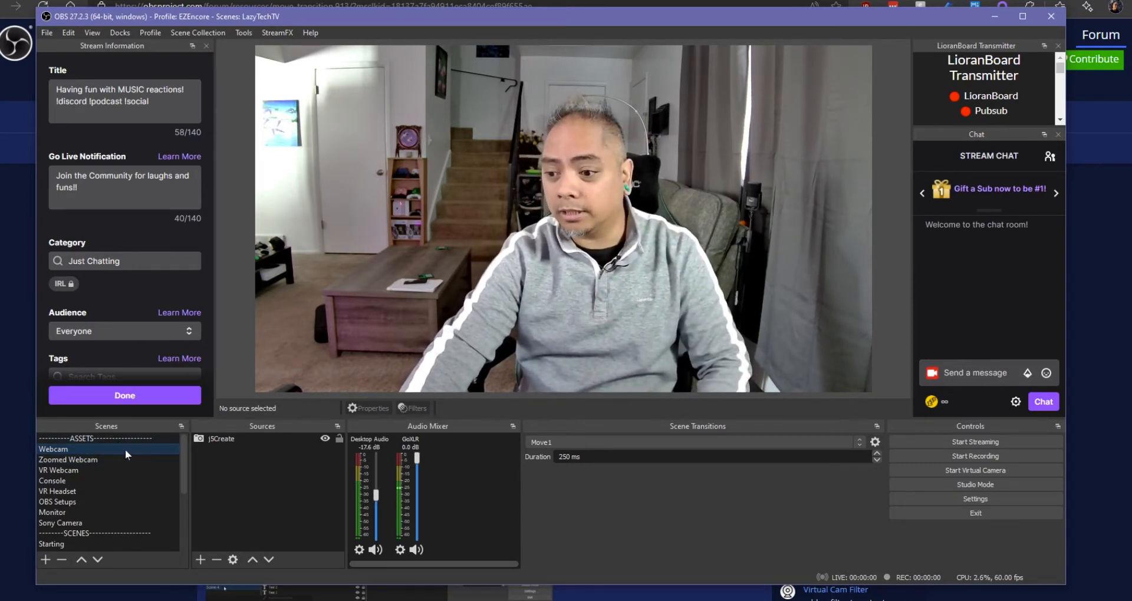
# Step: Open the Webcam scene's filters and add a Move Source filter named 'Zoom'
pyautogui.rightClick(53, 450)
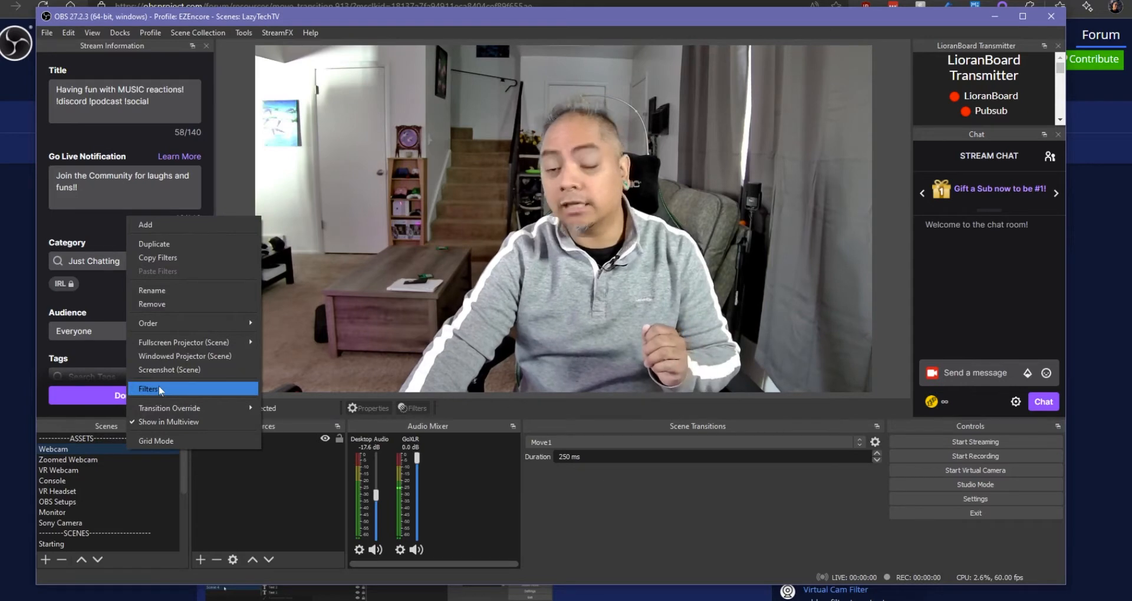
pyautogui.click(148, 389)
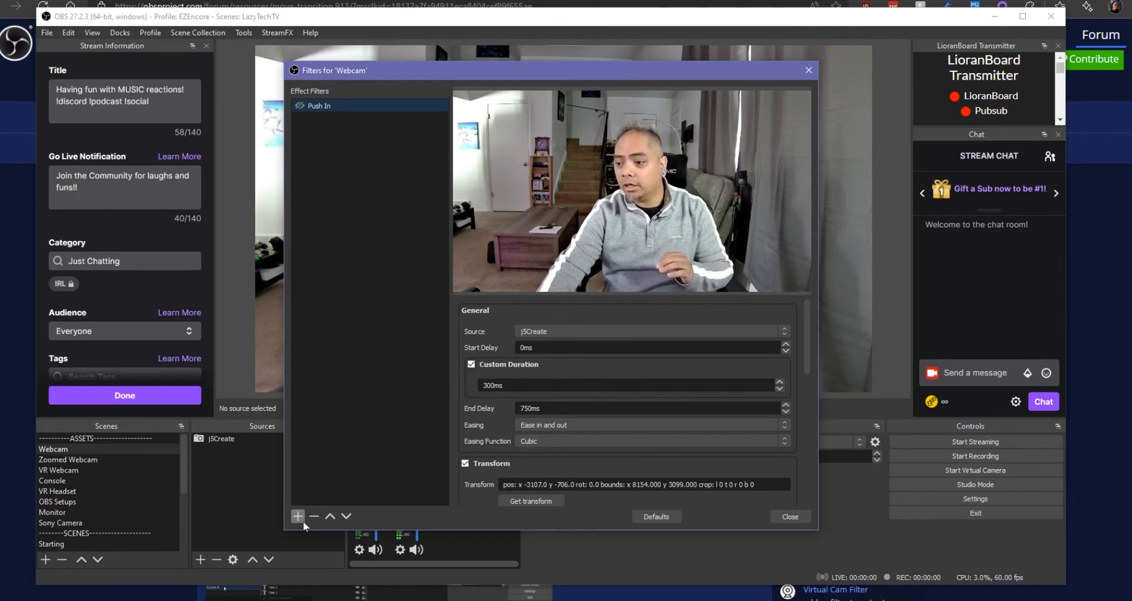
pyautogui.click(297, 517)
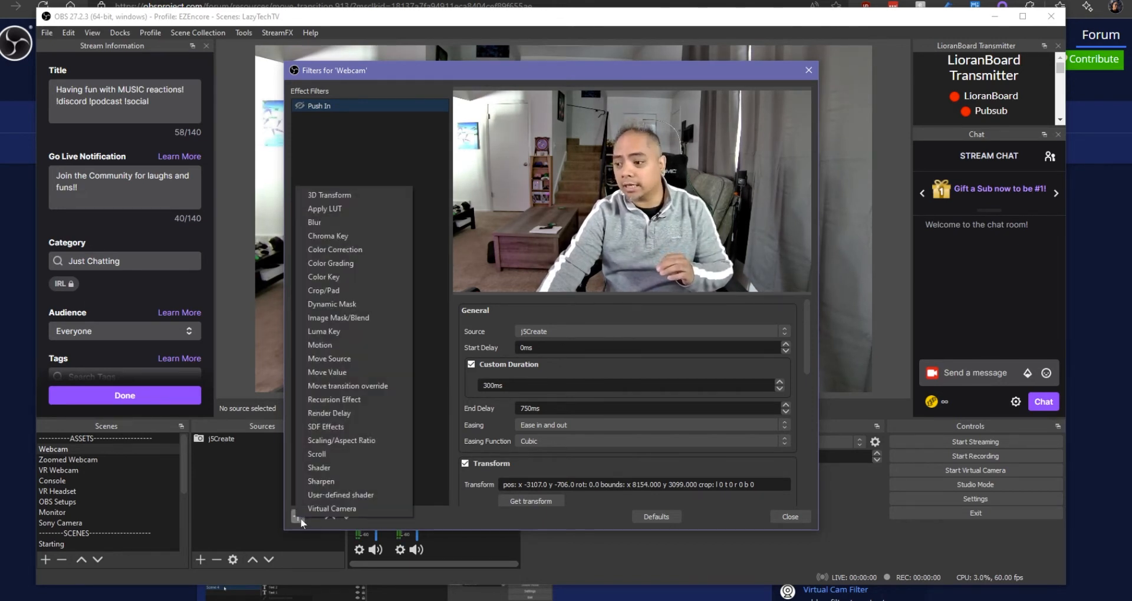
pyautogui.click(329, 359)
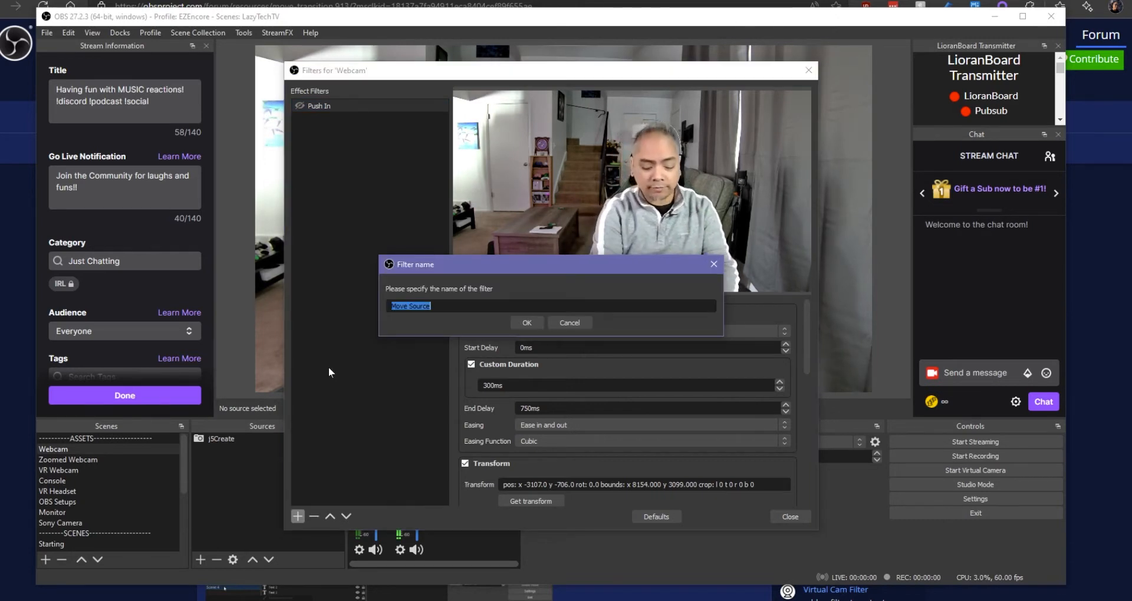
pyautogui.write('Zoom')
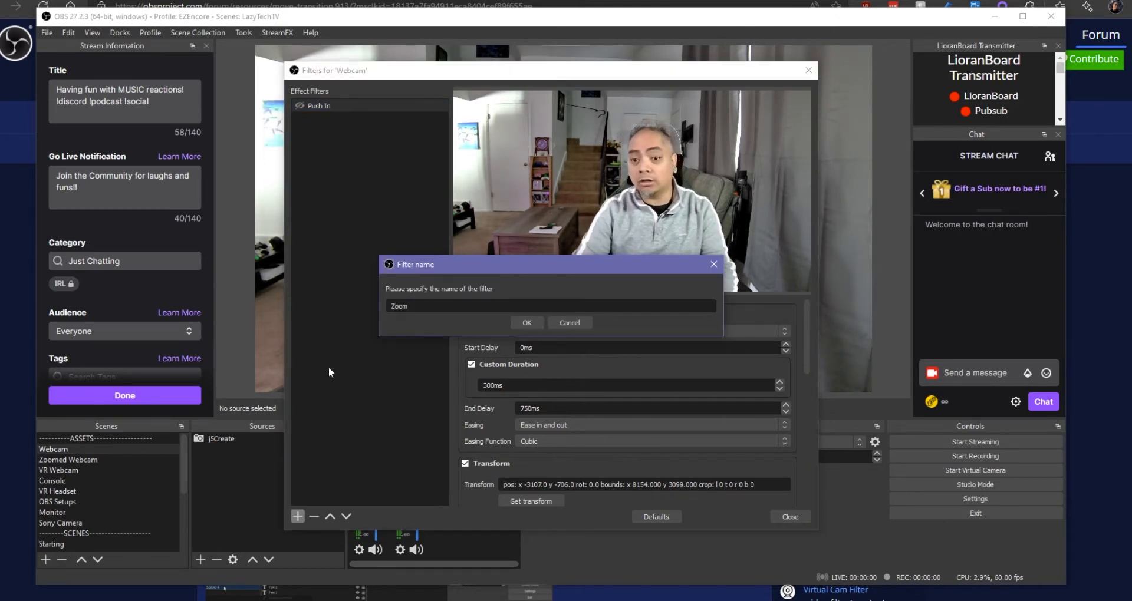
# Step: Confirm creation of the 'Zoom' Move Source filter
pyautogui.click(526, 323)
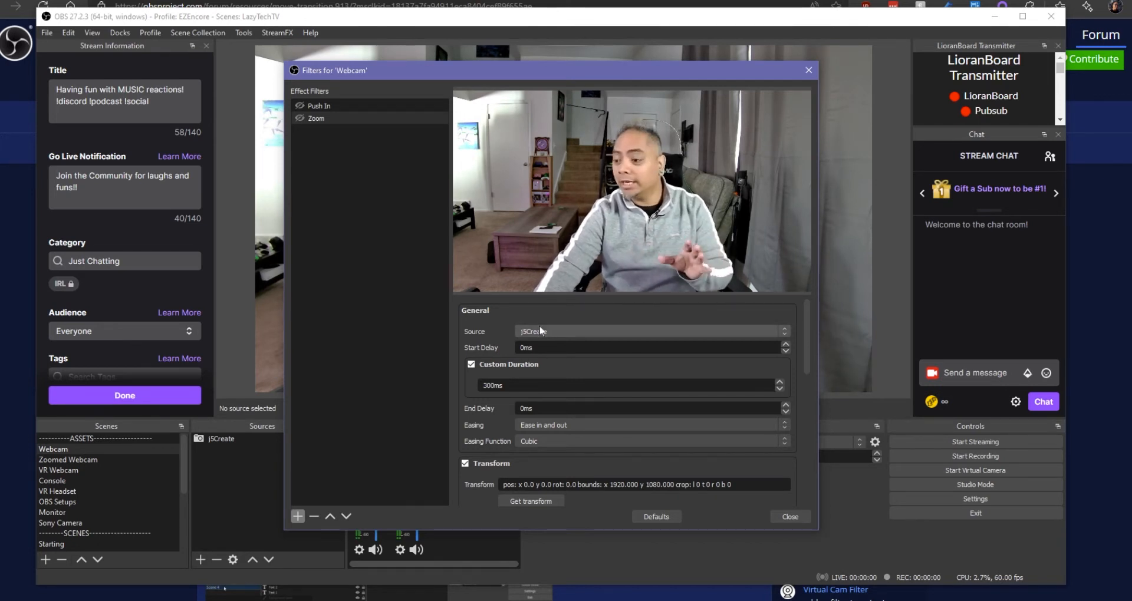
pyautogui.moveTo(531, 376)
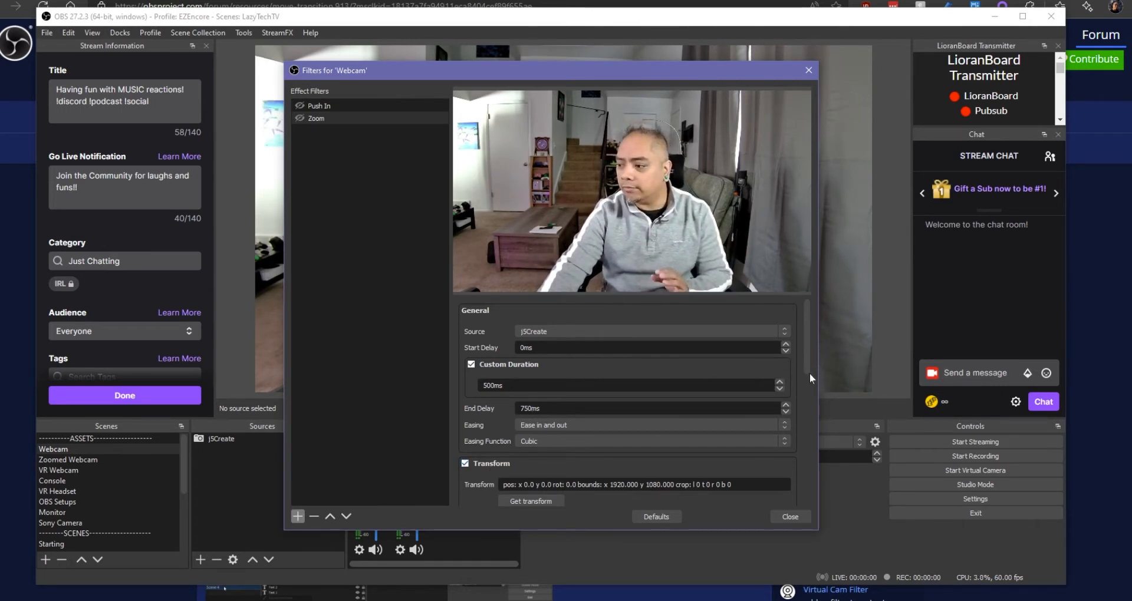
pyautogui.moveTo(613, 532)
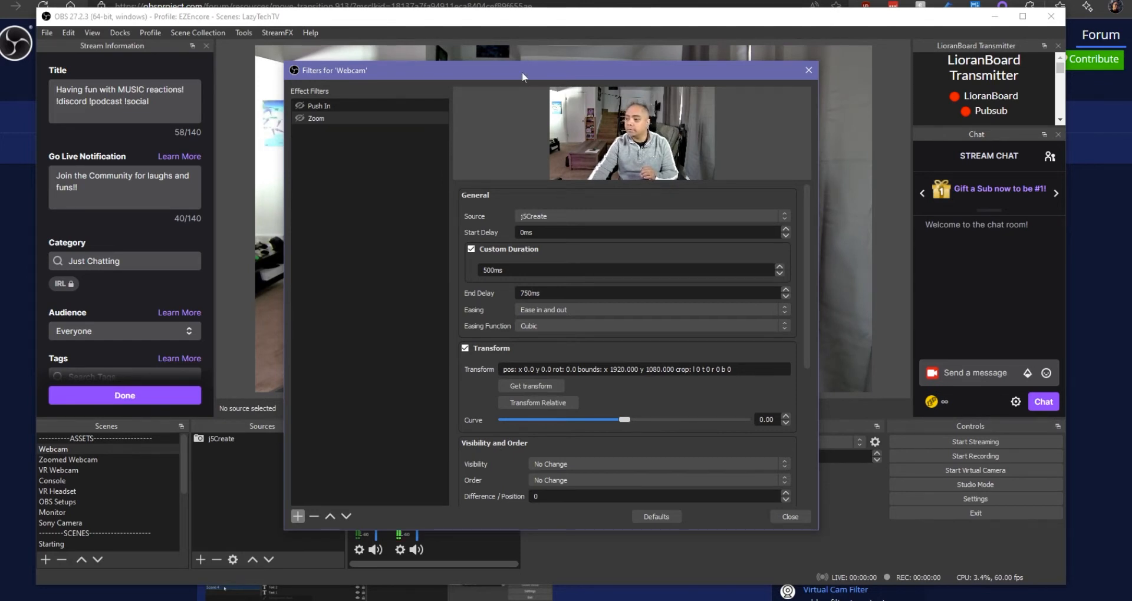
# Step: Enlarge the JSCreate camera in the preview and capture it as the Zoom filter's transform
pyautogui.moveTo(523, 71); pyautogui.dragTo(843, 67)
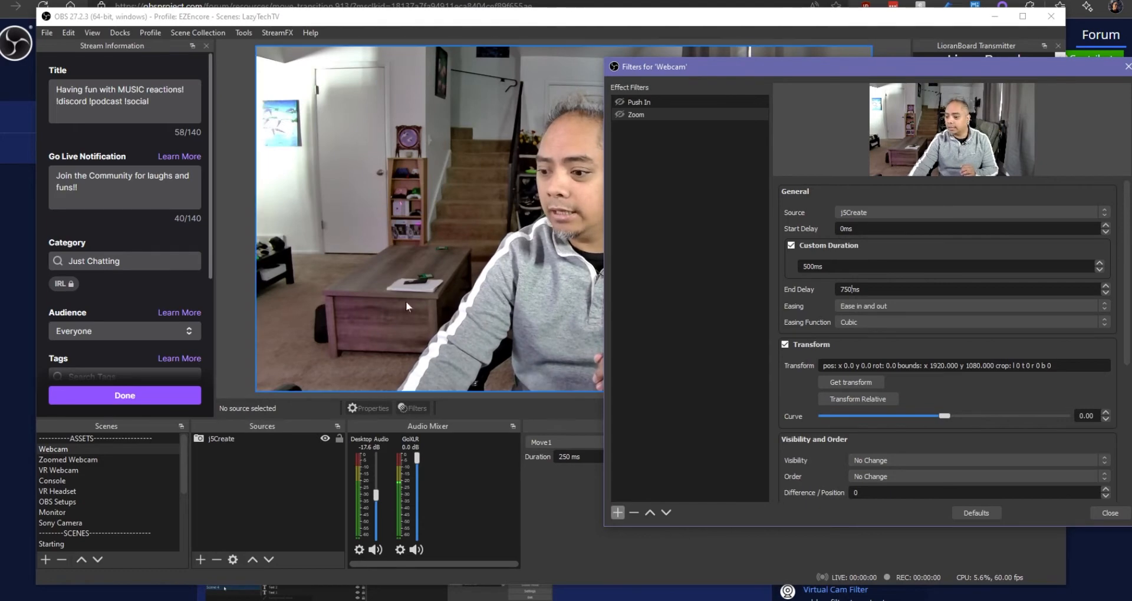
pyautogui.click(221, 438)
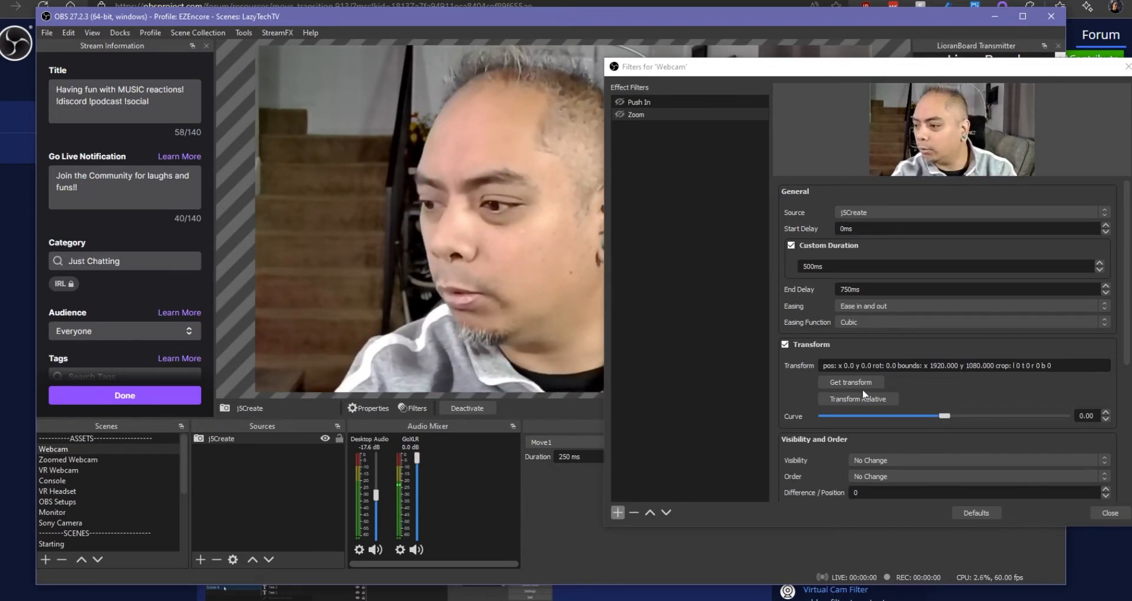
pyautogui.click(850, 382)
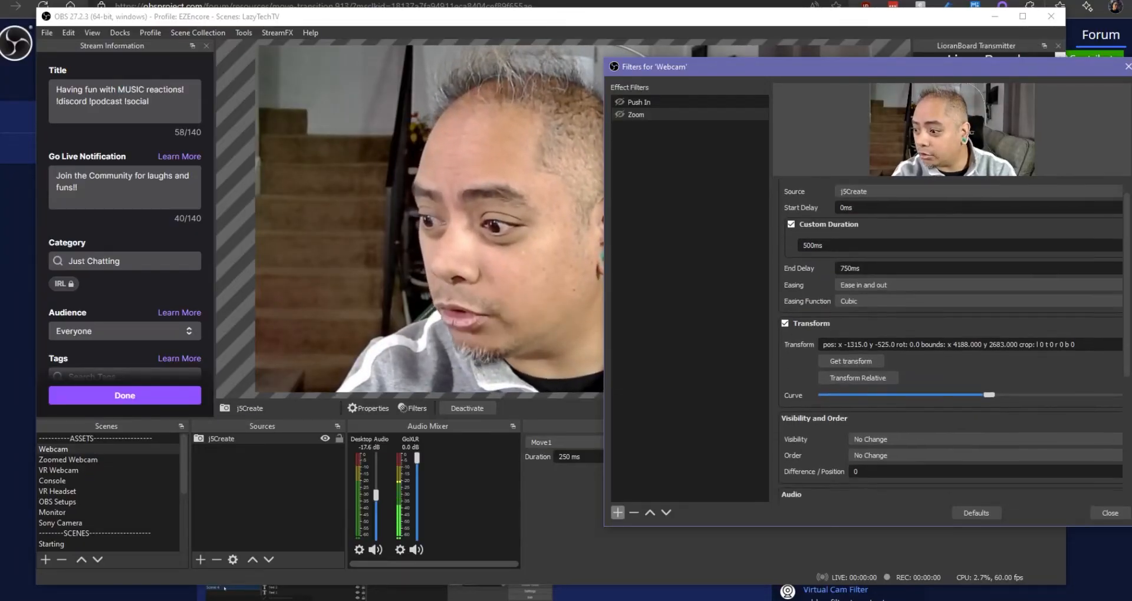
# Step: Set the Zoom filter's Stop Trigger to Deactivate and Next Move to Reverse
pyautogui.scroll(-3)
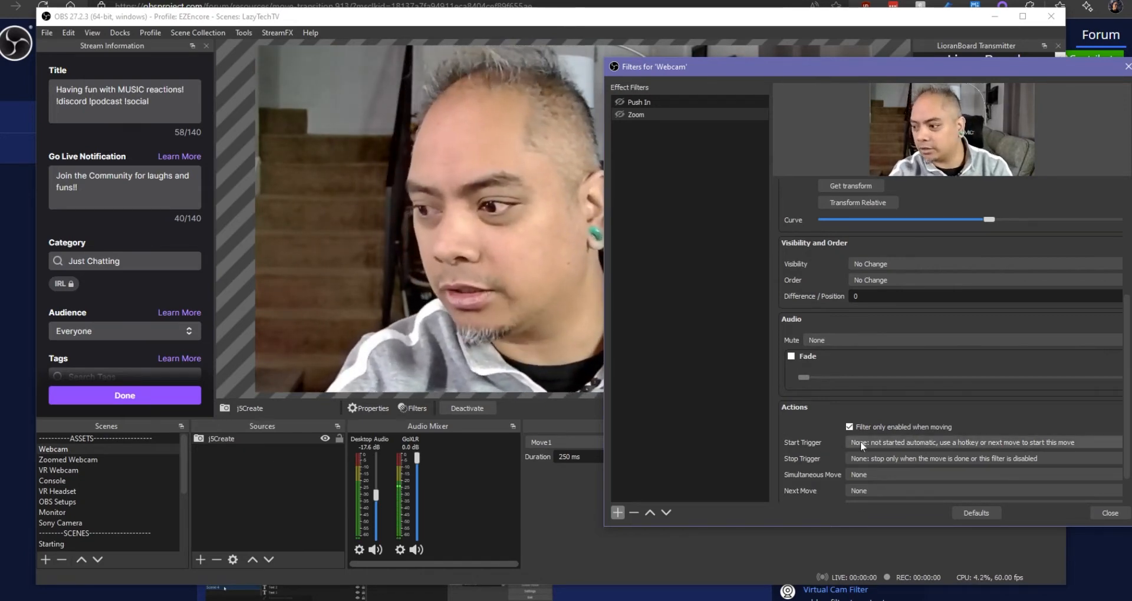
pyautogui.click(982, 443)
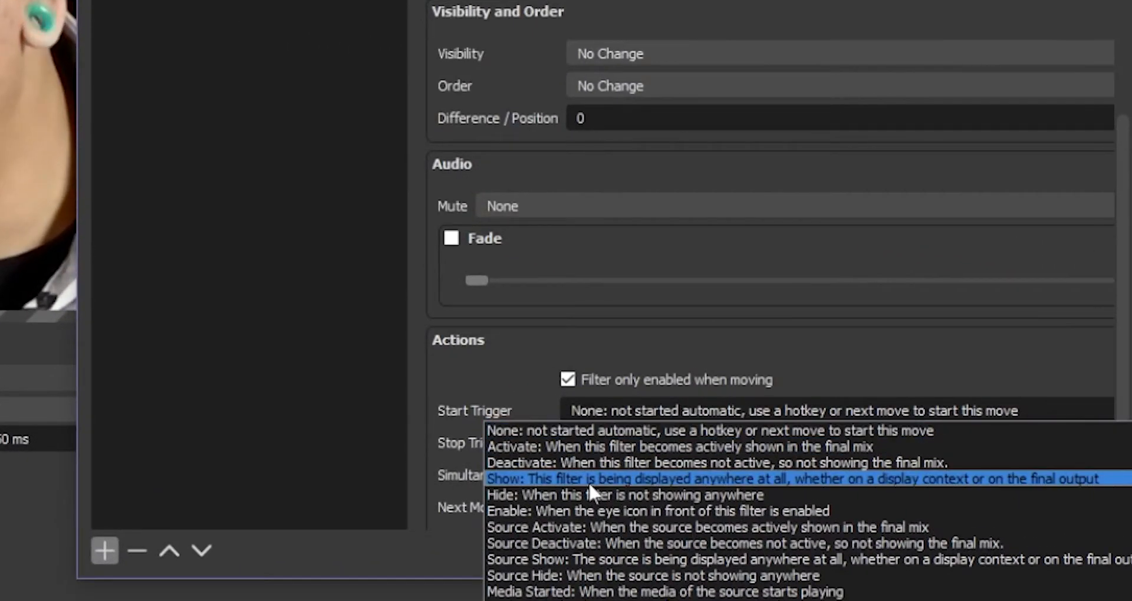
pyautogui.click(508, 511)
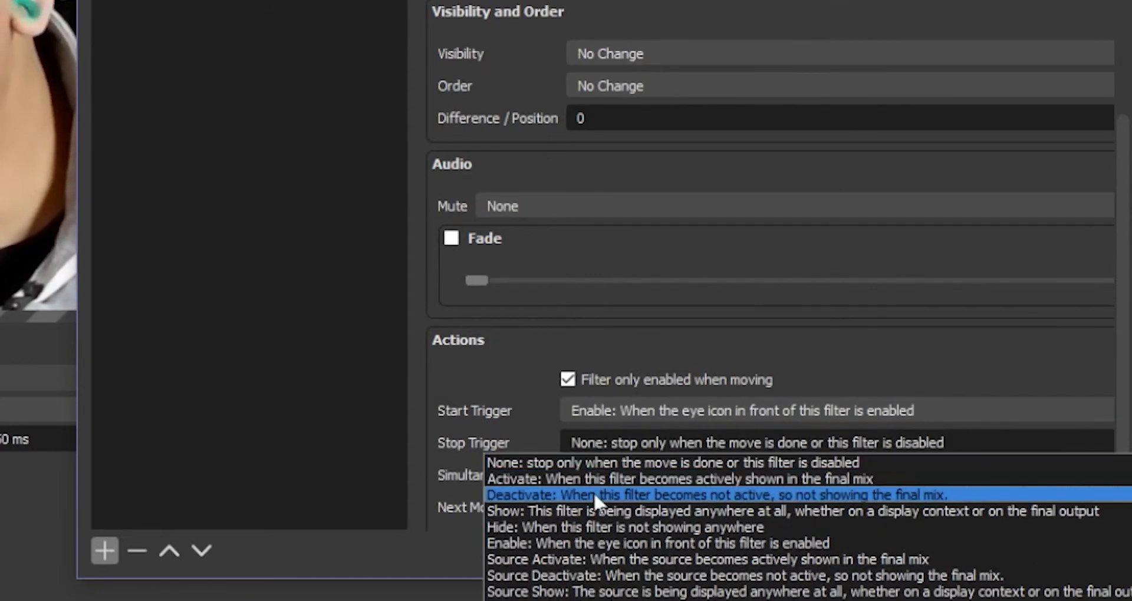
pyautogui.click(722, 495)
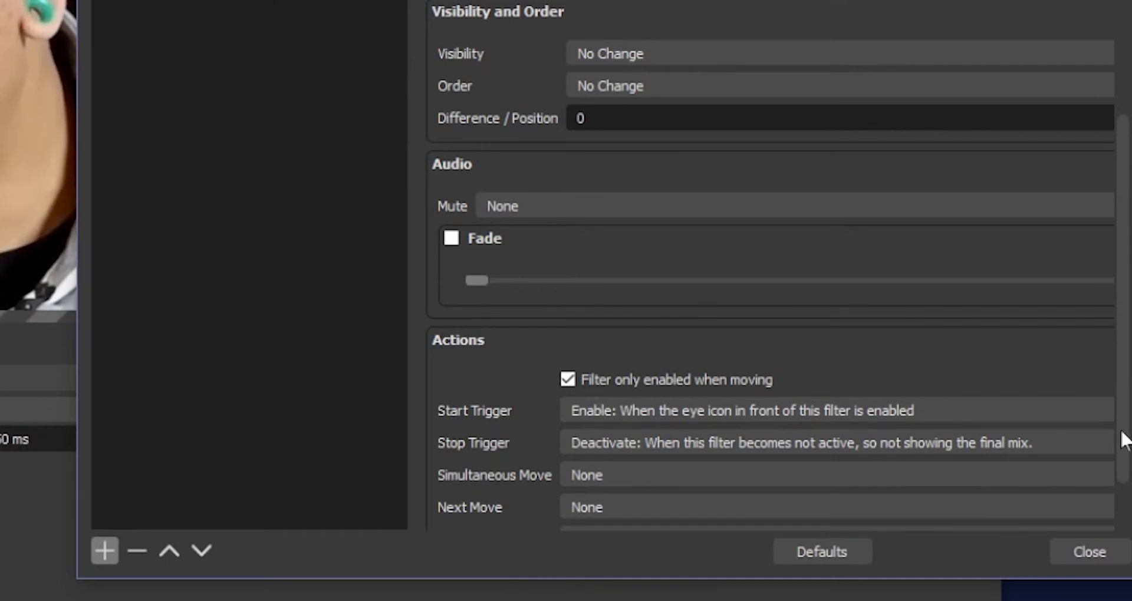
pyautogui.scroll(-3)
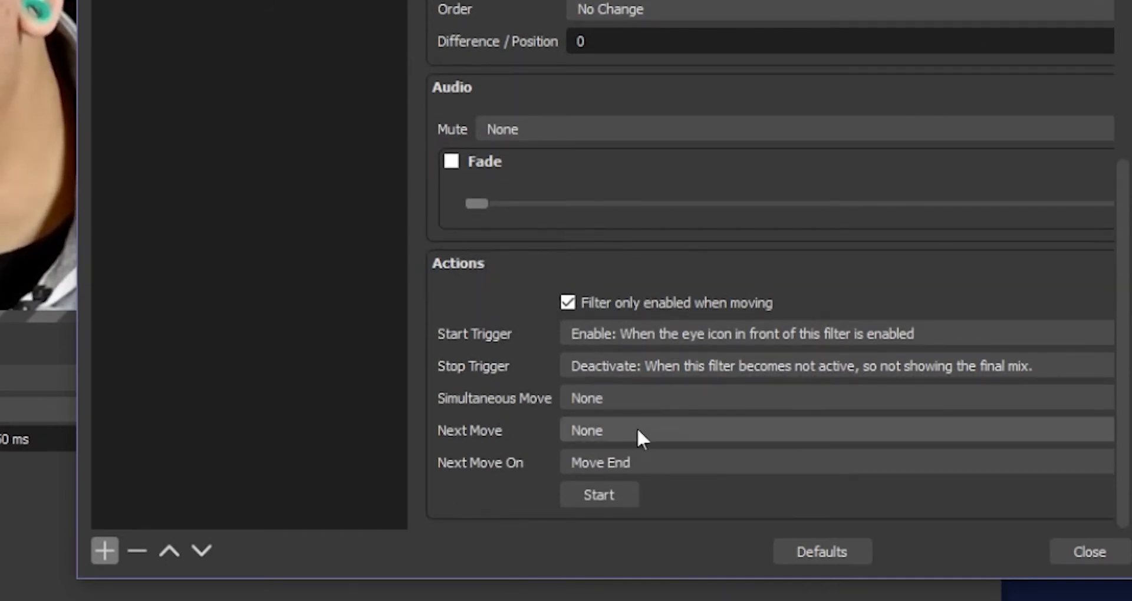
pyautogui.click(830, 430)
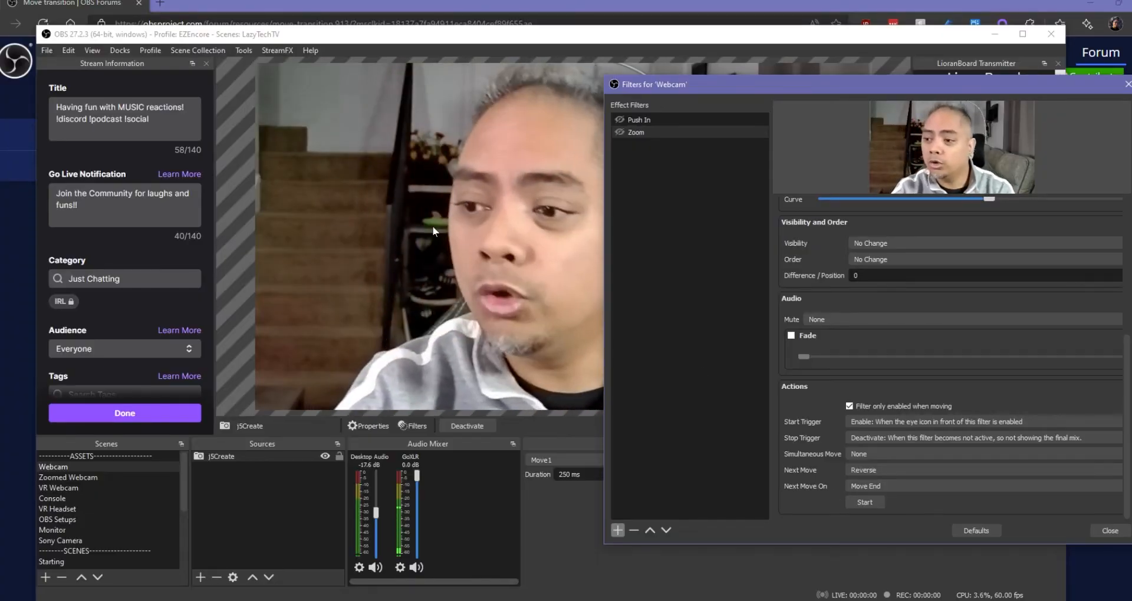
# Step: Fit the webcam to screen, test-play the Zoom push-in and reverse, and close filters
pyautogui.rightClick(434, 229)
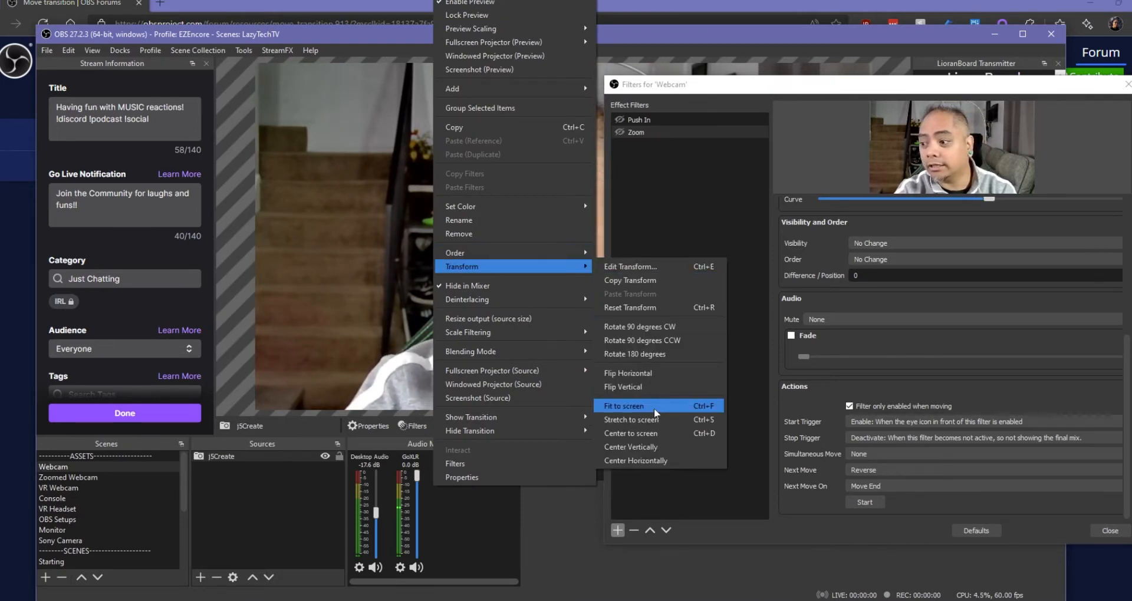
pyautogui.click(622, 405)
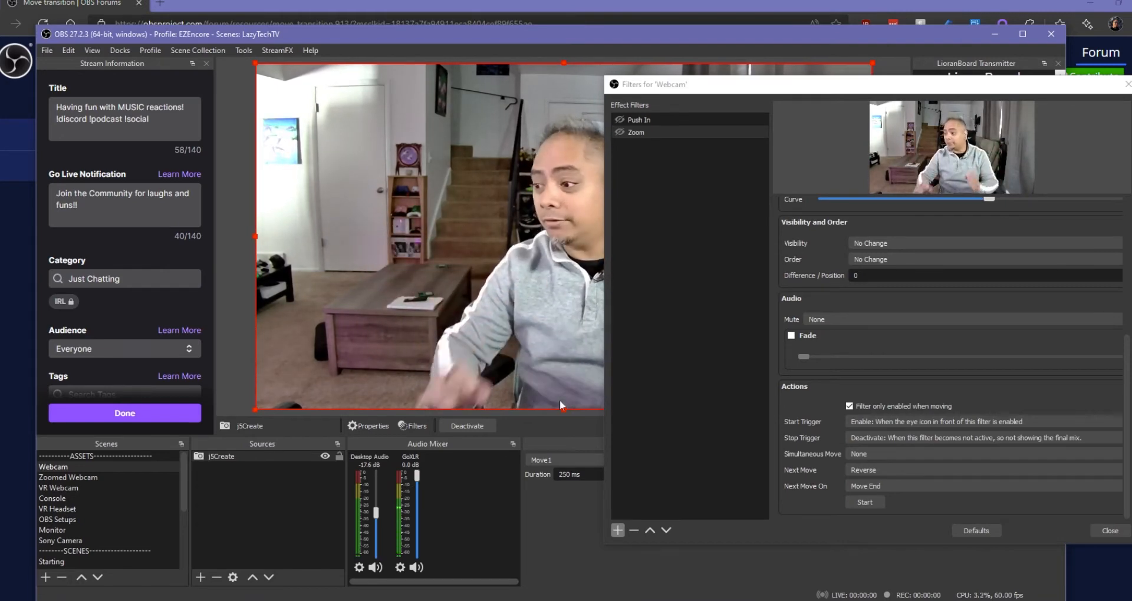
pyautogui.click(865, 502)
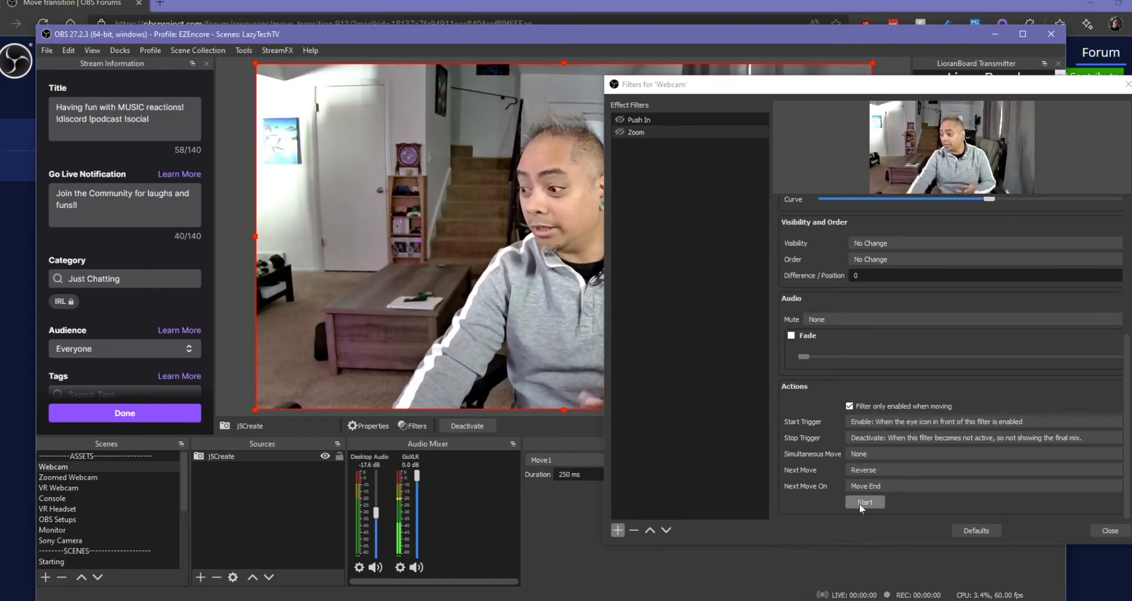
pyautogui.click(865, 502)
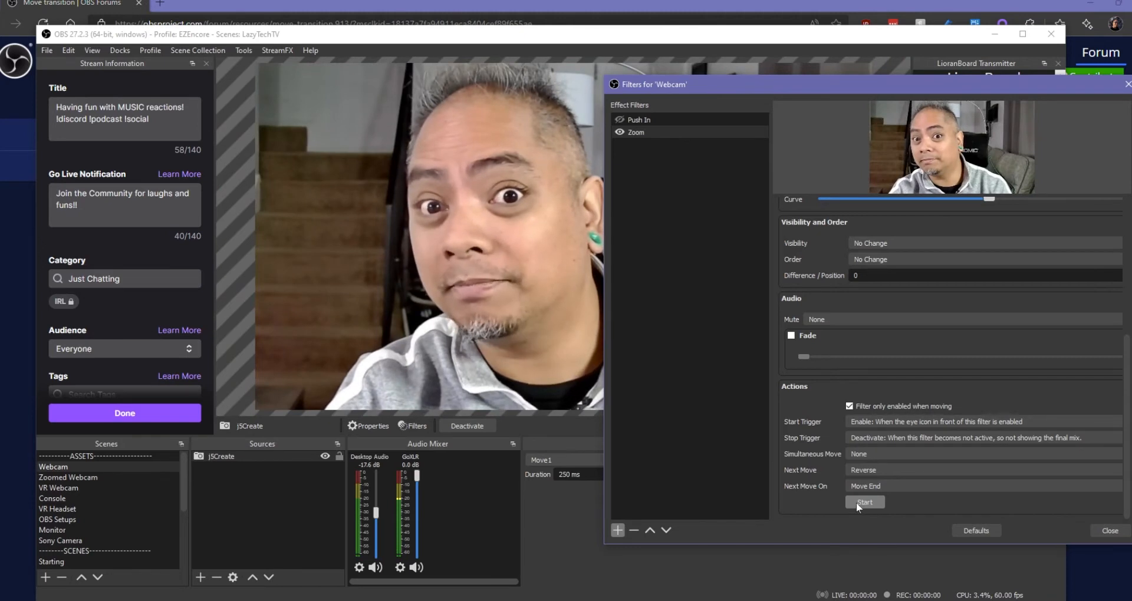
pyautogui.click(865, 502)
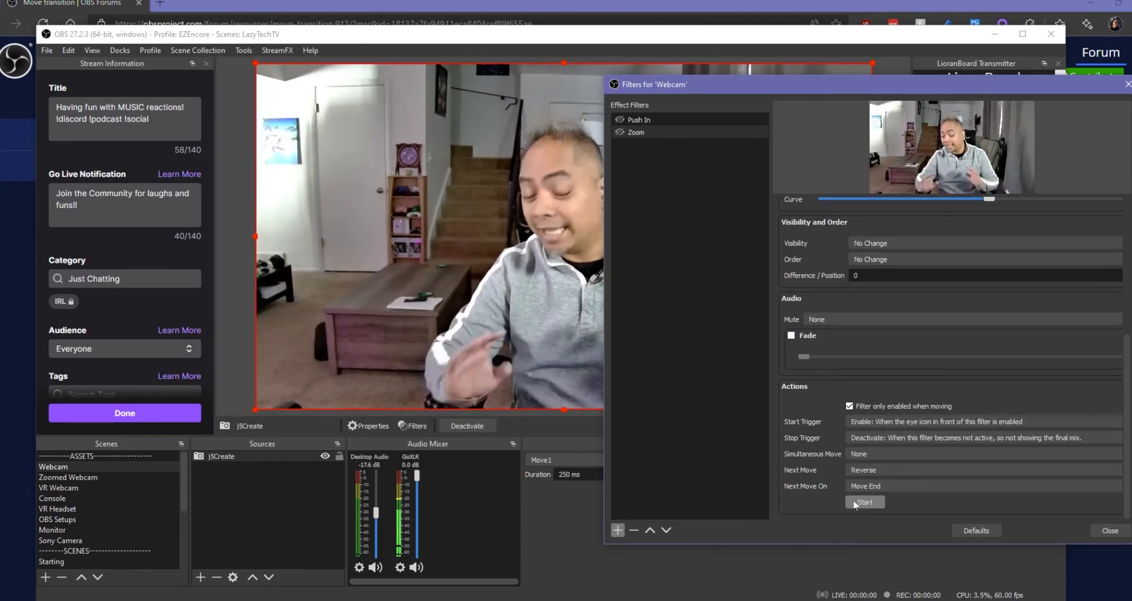
pyautogui.click(865, 502)
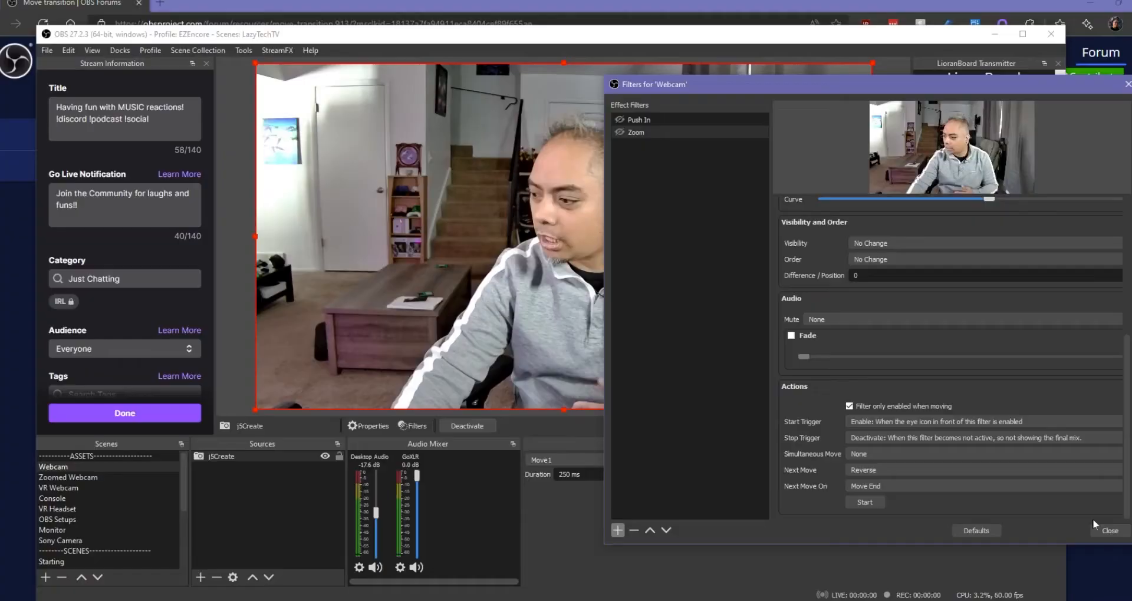
pyautogui.click(1110, 531)
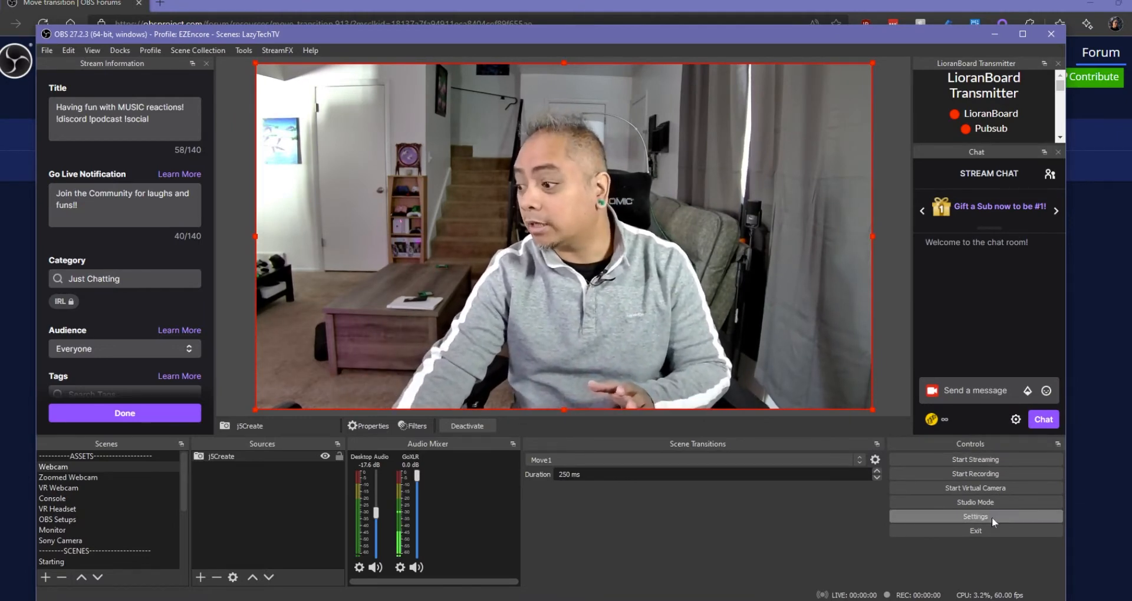
# Step: In Hotkeys settings filtered by 'Zoom', assign Ctrl+\ to the Webcam scene's Zoom filter
pyautogui.click(975, 517)
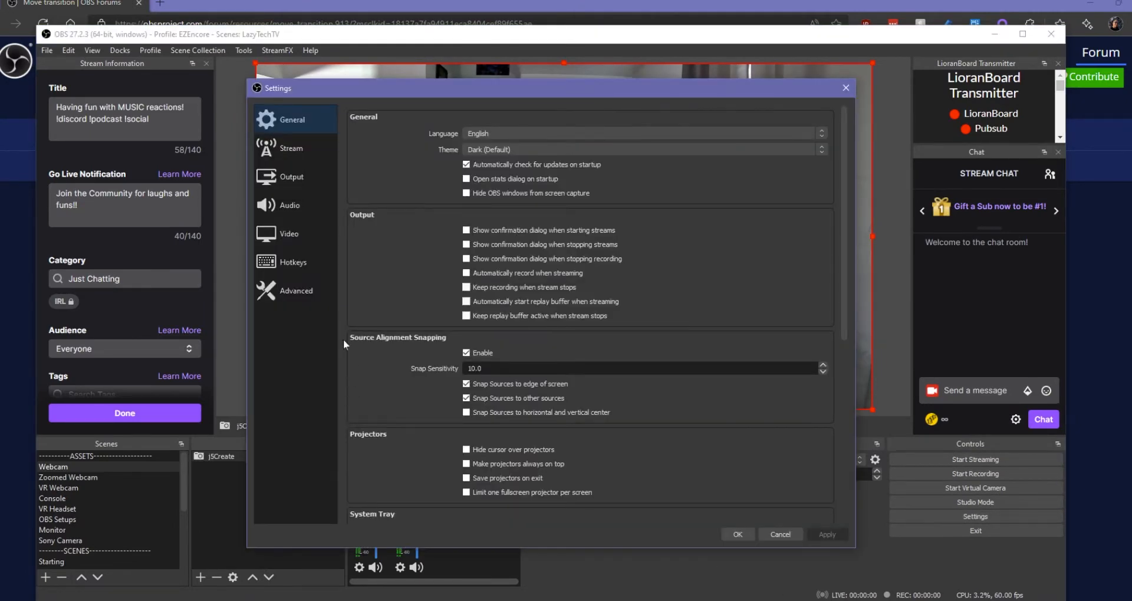
pyautogui.click(292, 262)
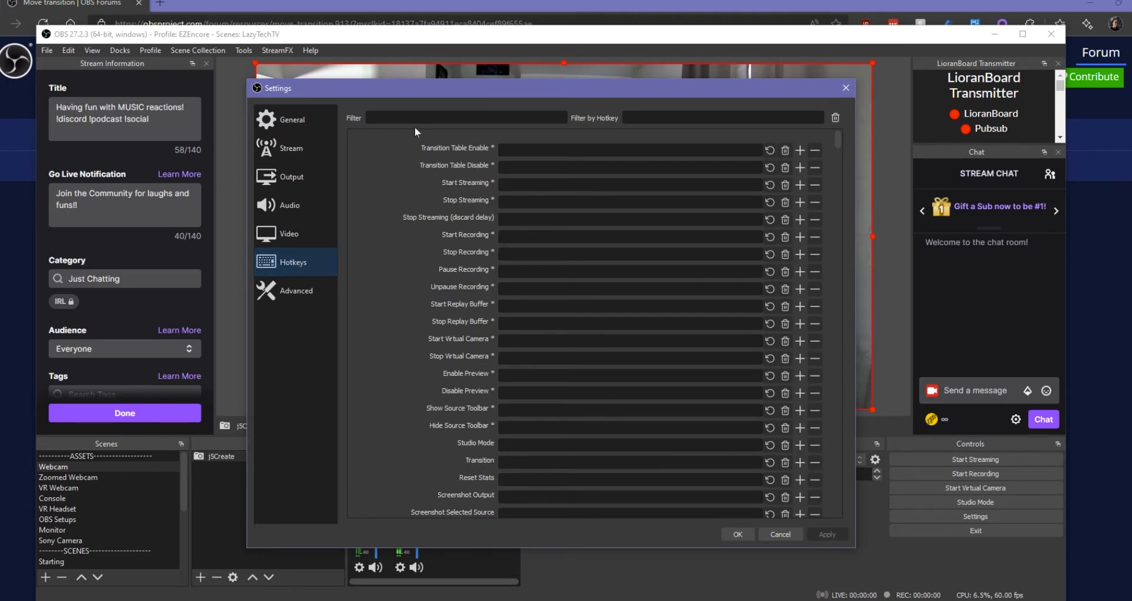
pyautogui.click(466, 118)
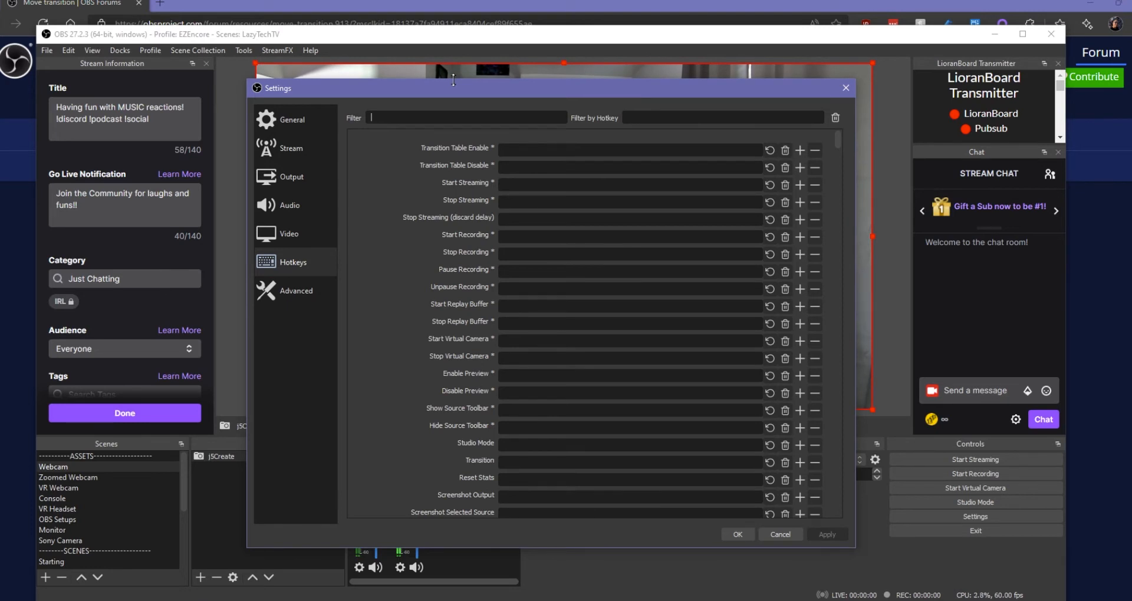
pyautogui.write('Zoom')
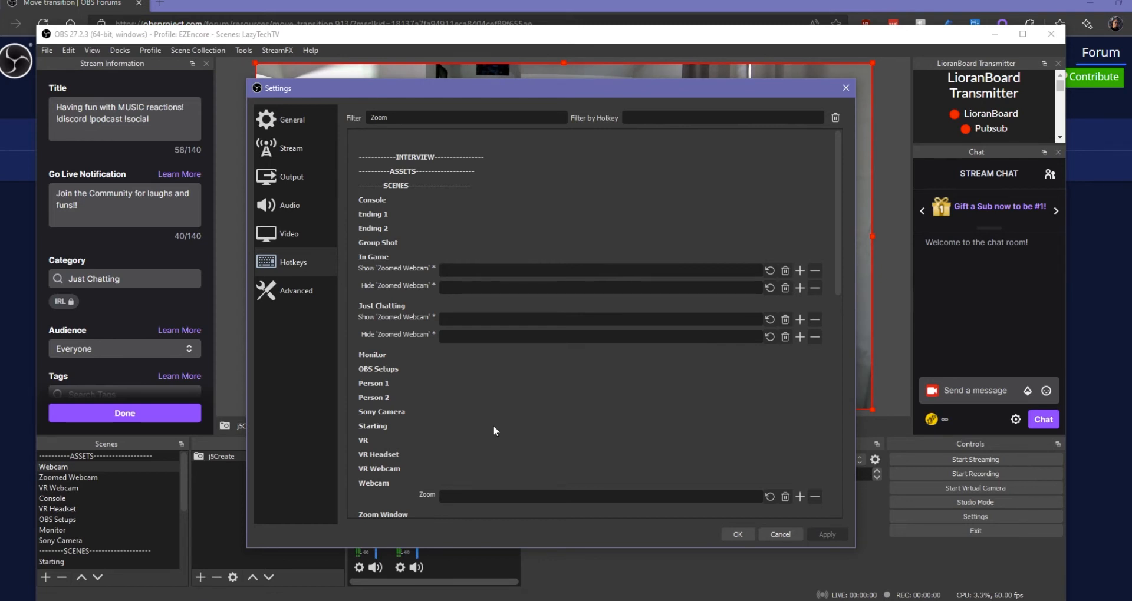
pyautogui.click(599, 496)
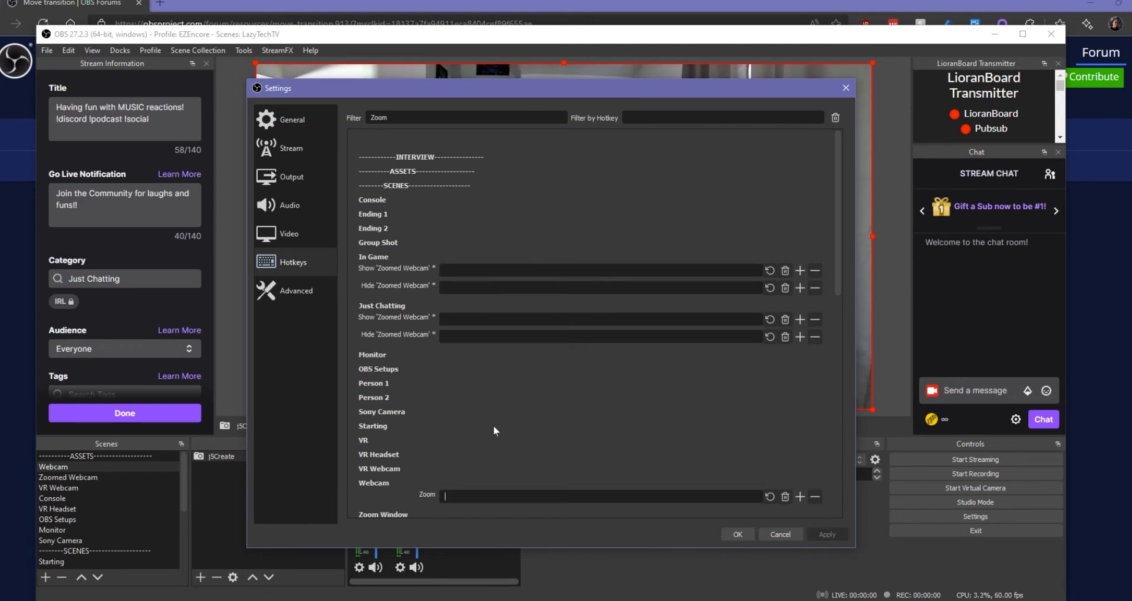
pyautogui.press('Ctrl+/')
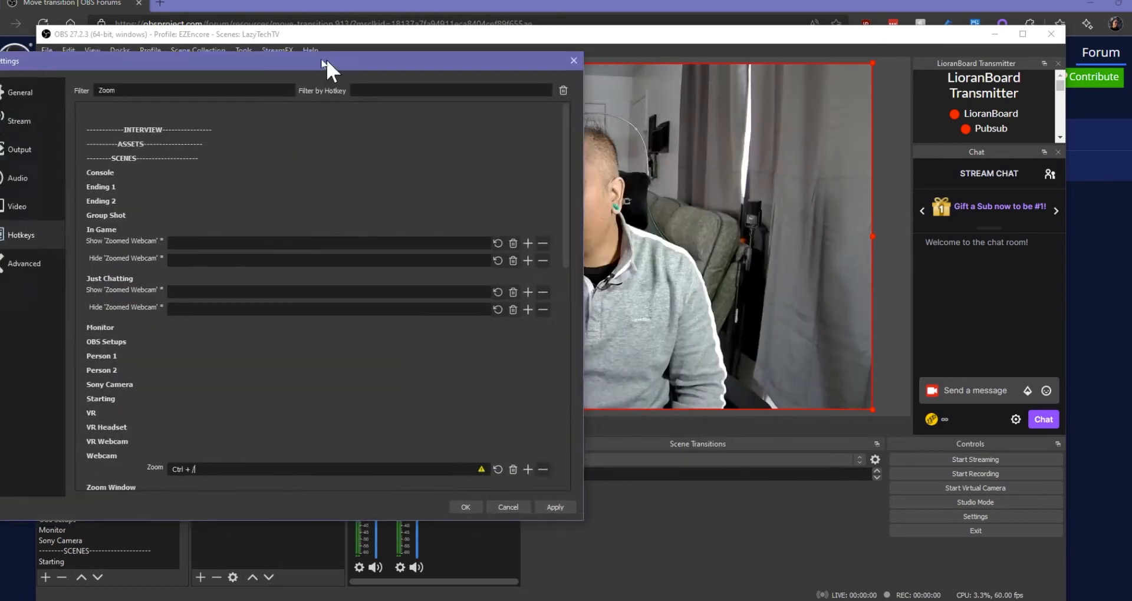
pyautogui.moveTo(329, 61); pyautogui.dragTo(213, 38)
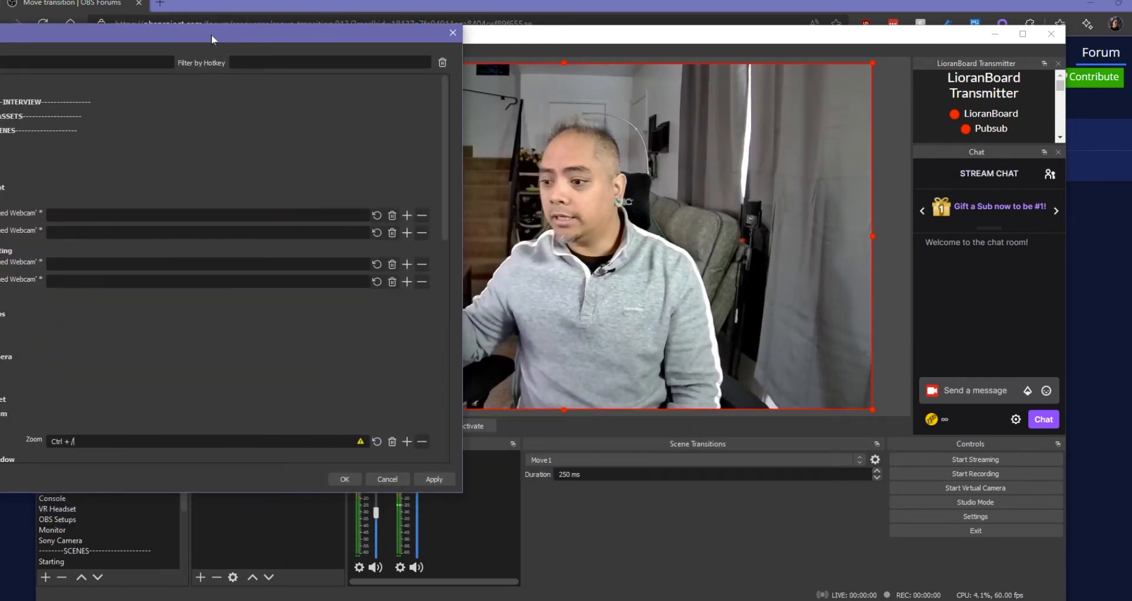